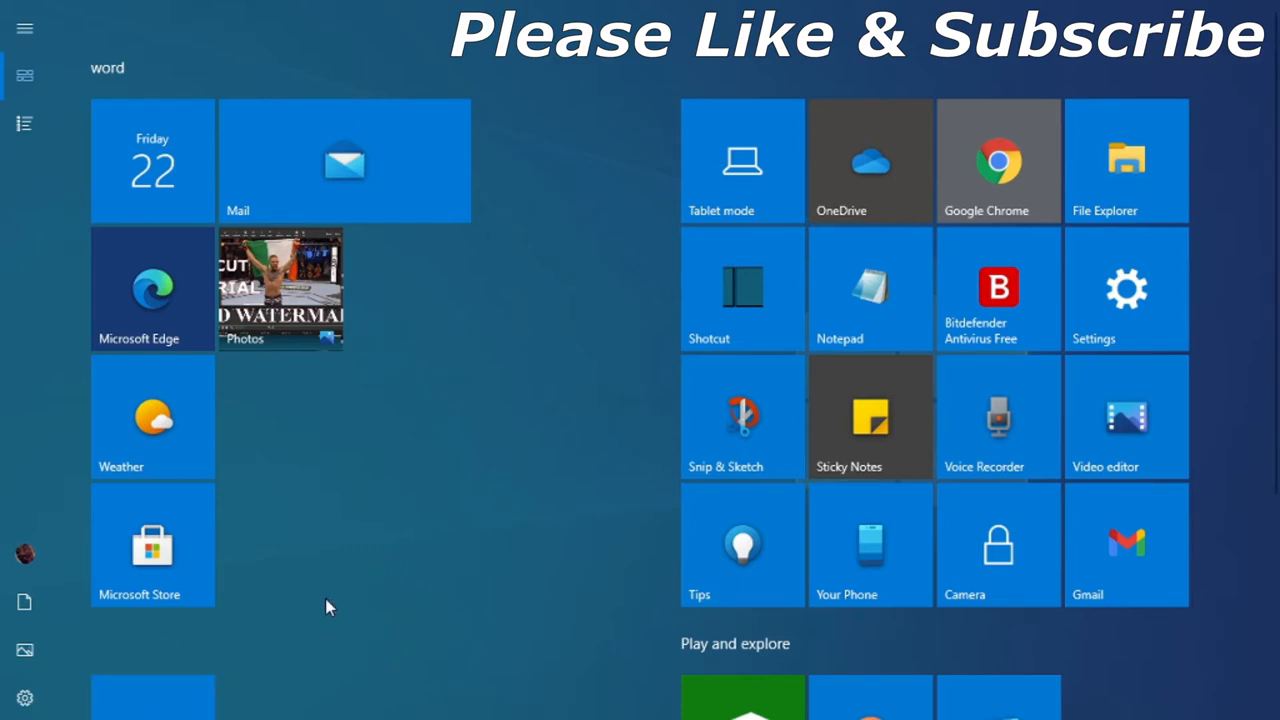
{"action": "mouse_move", "coordinate": [24, 123]}
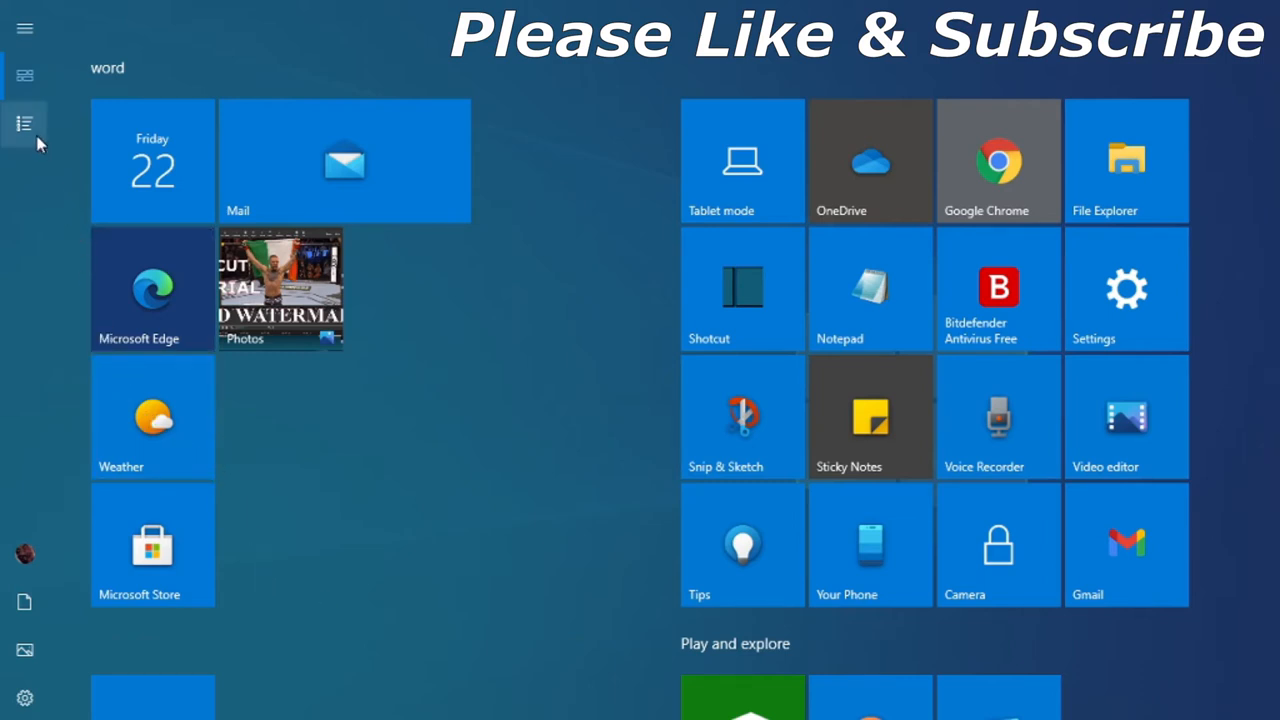
- Show the Start menu's full app list and scroll down past the O section to Paint 3D, Photos and Settings
{"action": "left_click", "coordinate": [25, 124]}
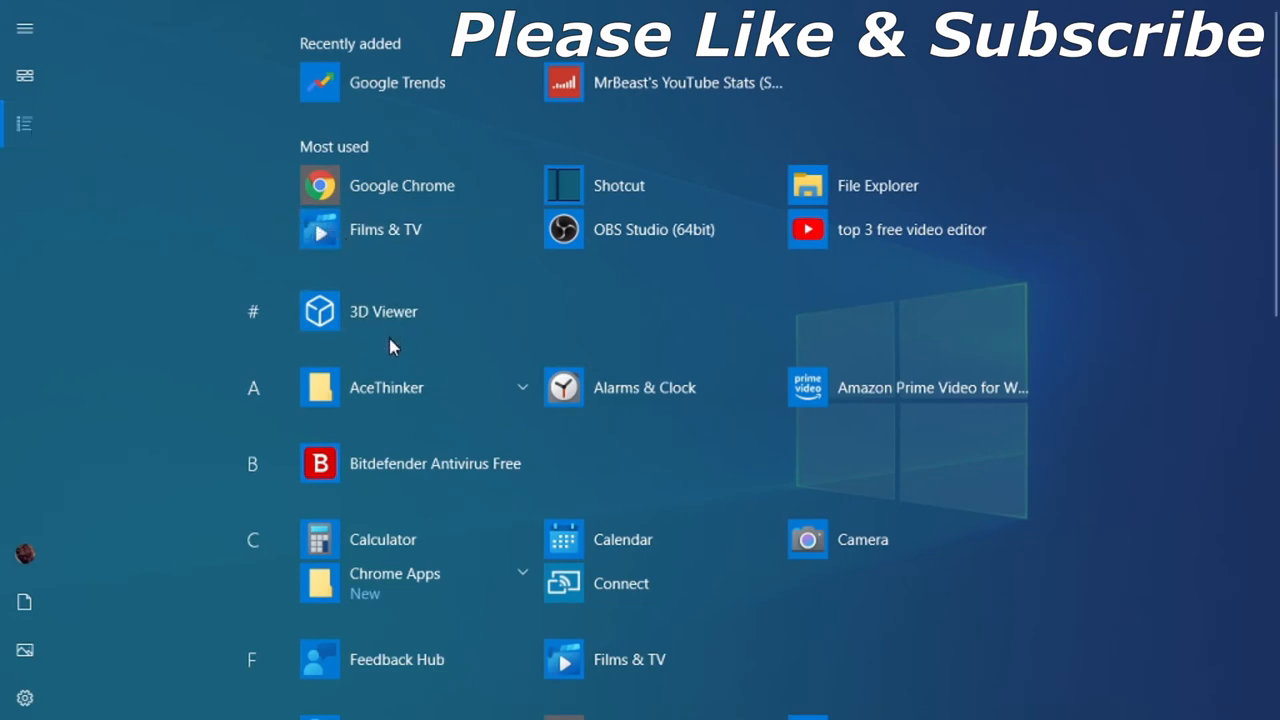
{"action": "mouse_move", "coordinate": [1032, 490]}
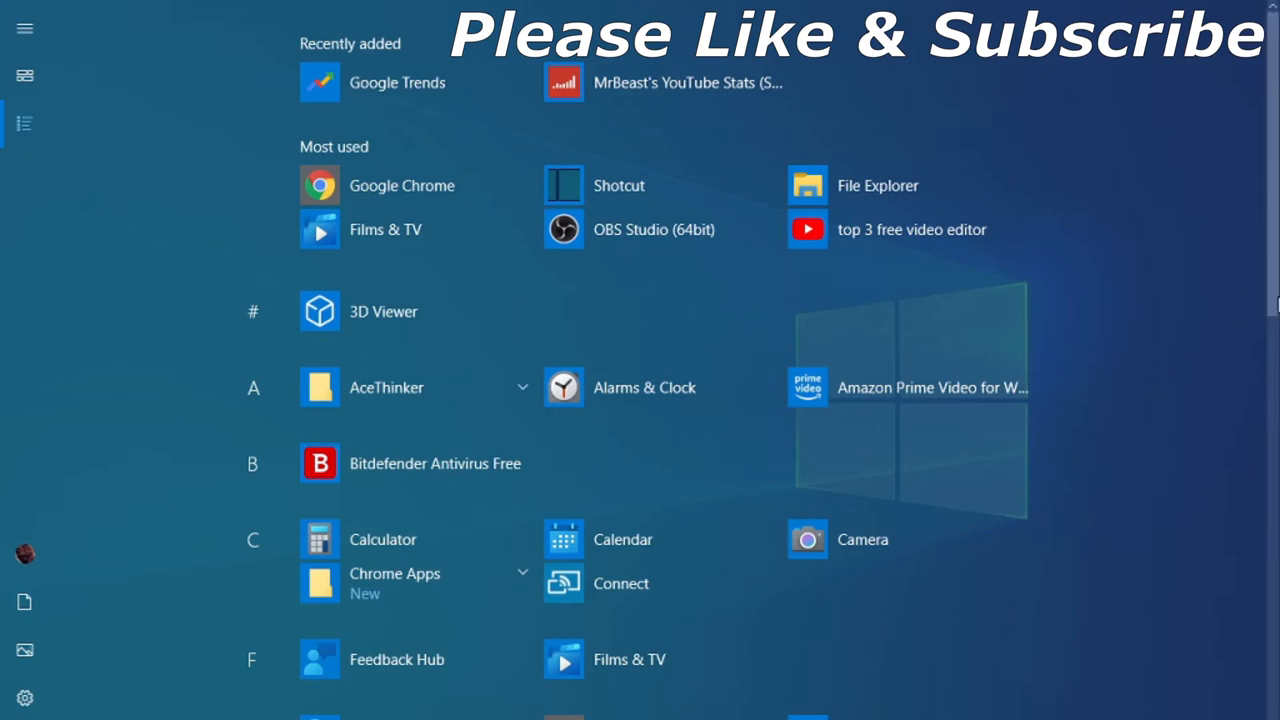
{"action": "scroll", "scroll_direction": "down", "scroll_amount": 3}
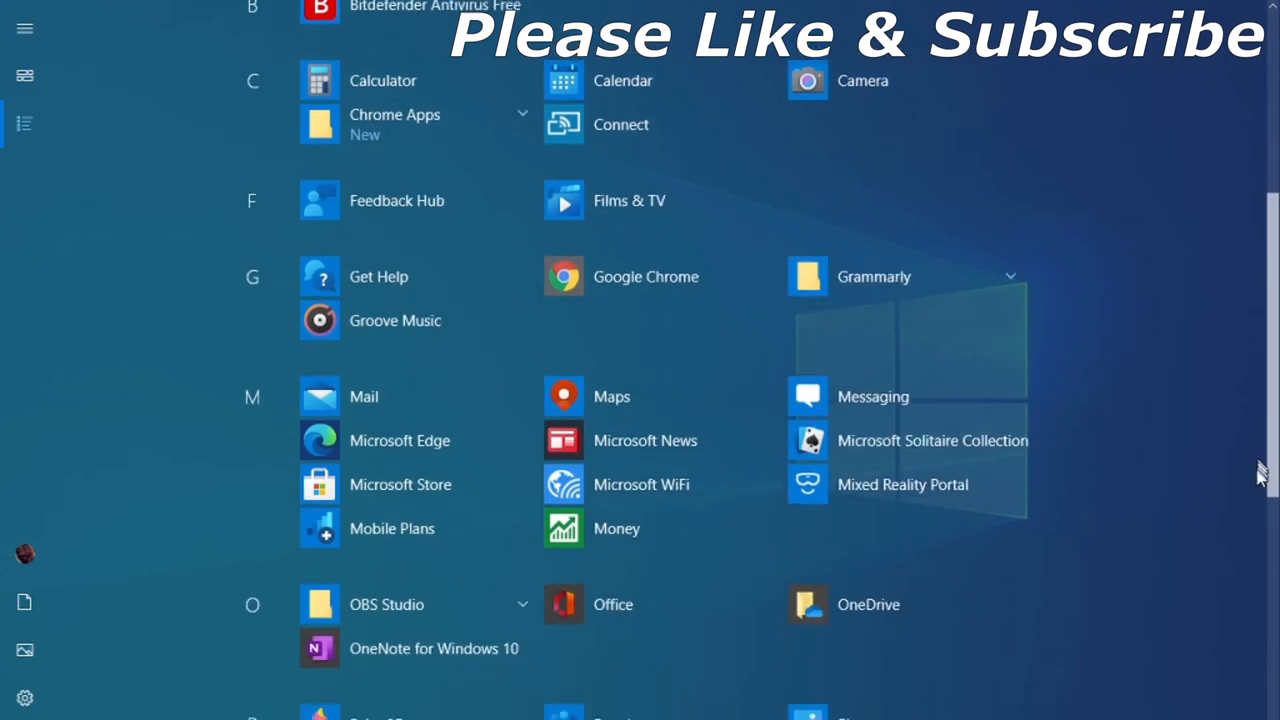
{"action": "scroll", "scroll_direction": "down", "scroll_amount": 3}
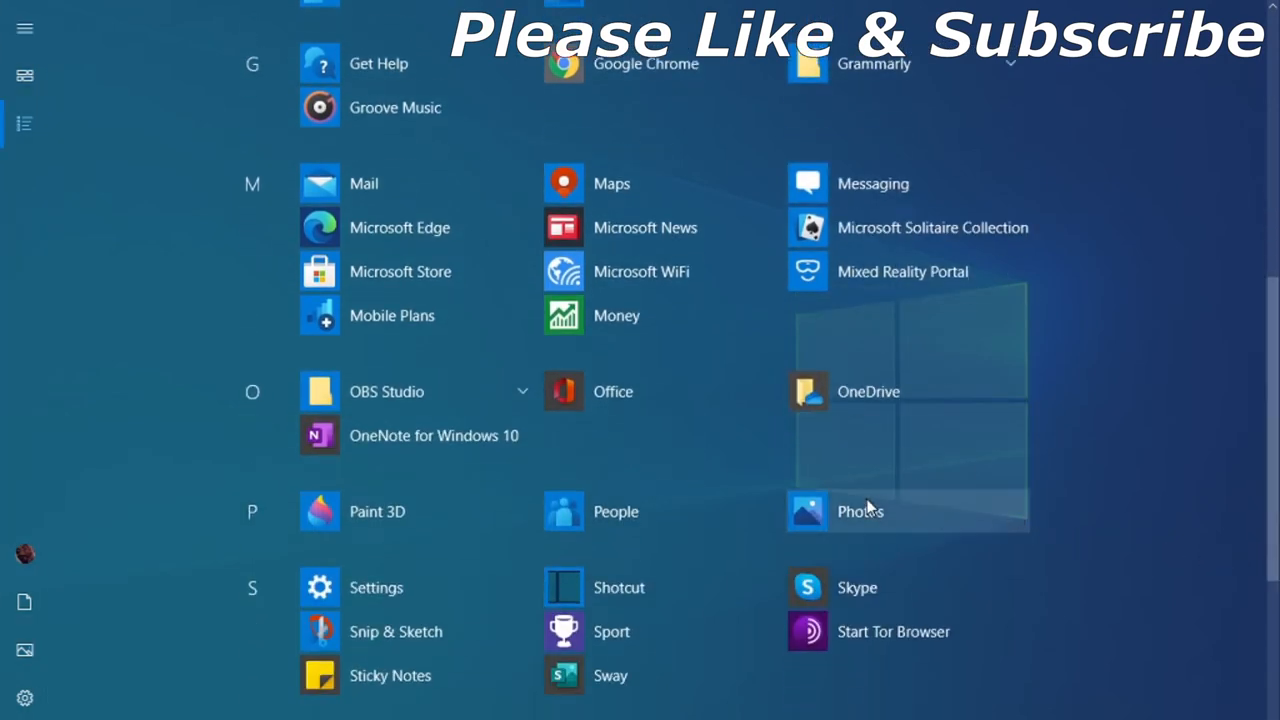
- Launch the Office app from the All apps list
{"action": "left_click", "coordinate": [613, 391]}
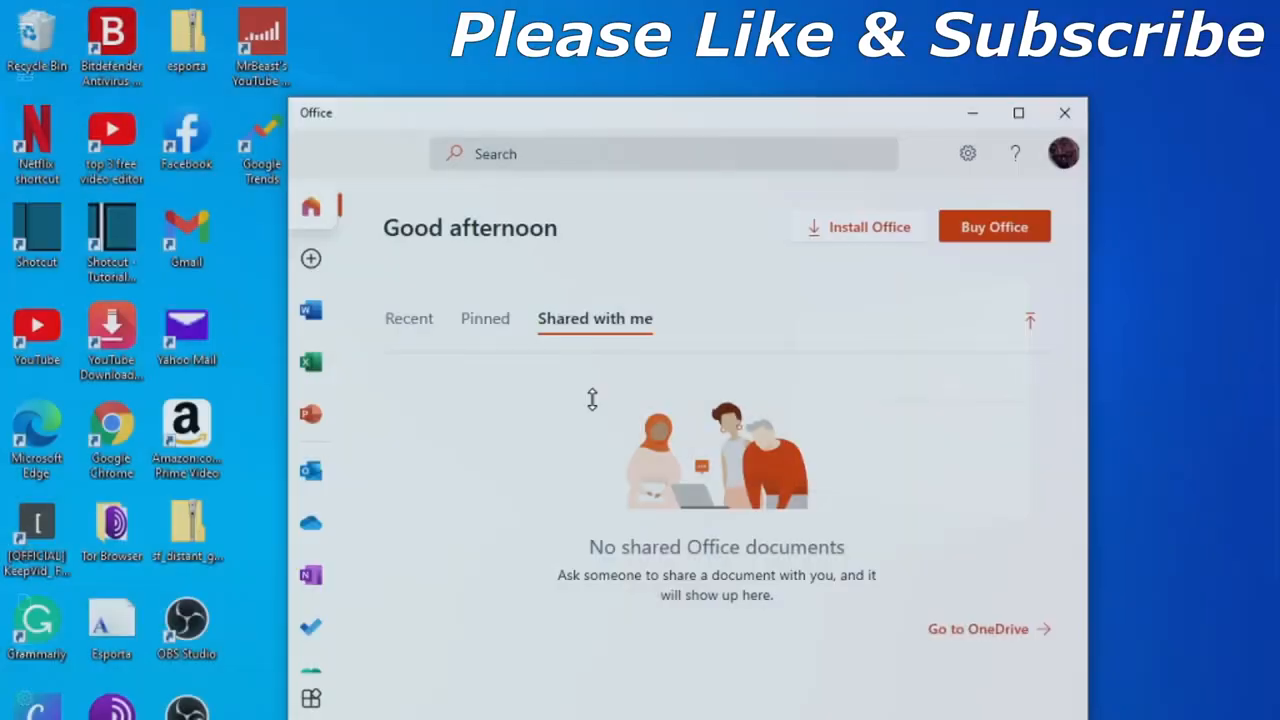
{"action": "mouse_move", "coordinate": [808, 216]}
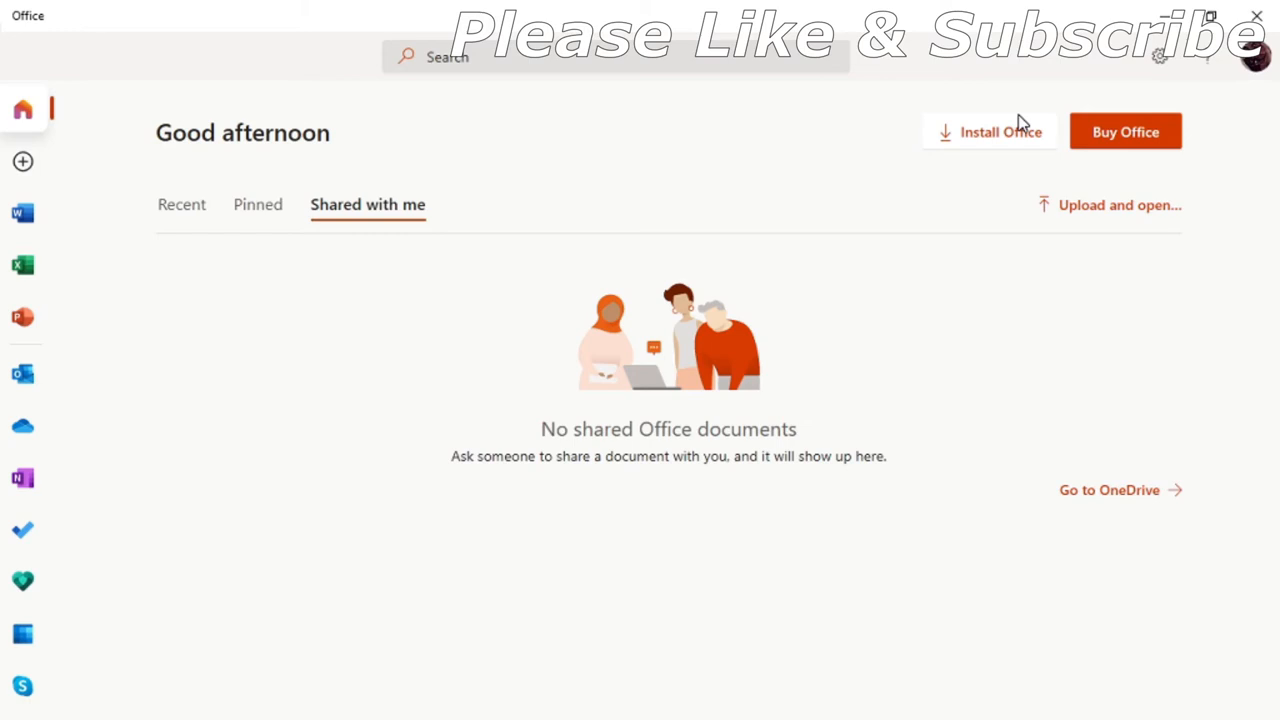
{"action": "mouse_move", "coordinate": [462, 207]}
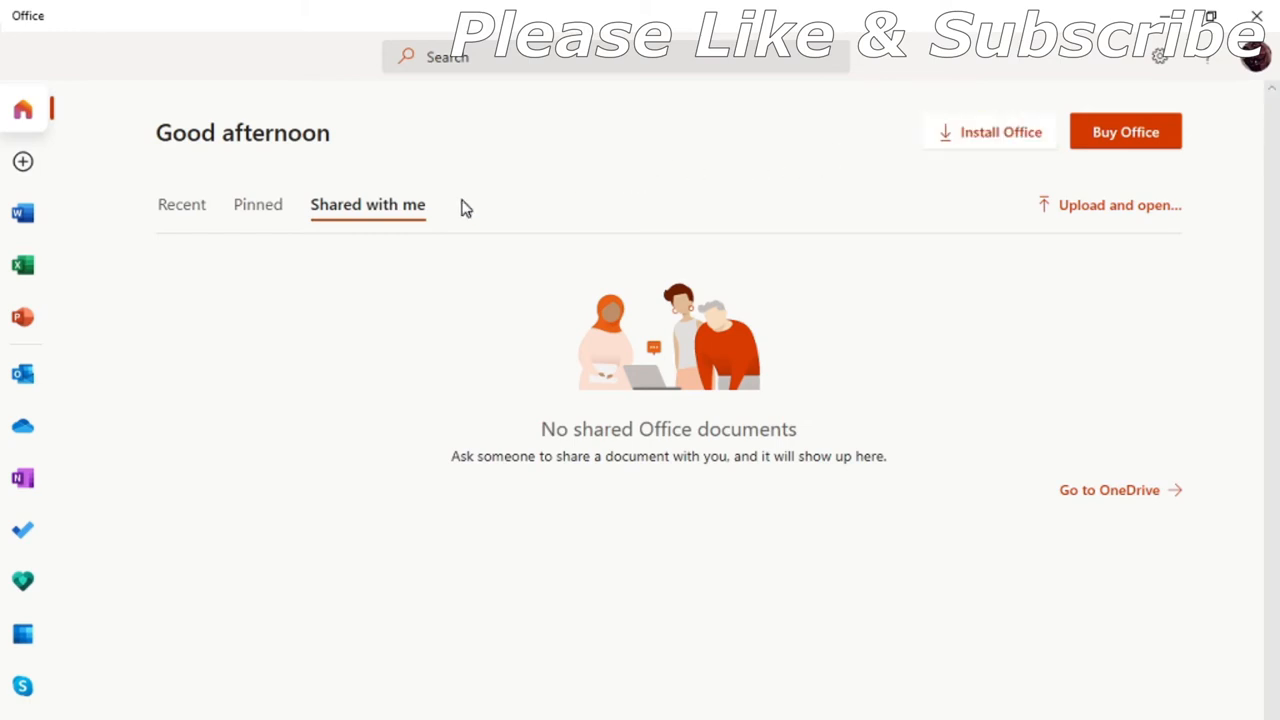
{"action": "mouse_move", "coordinate": [23, 161]}
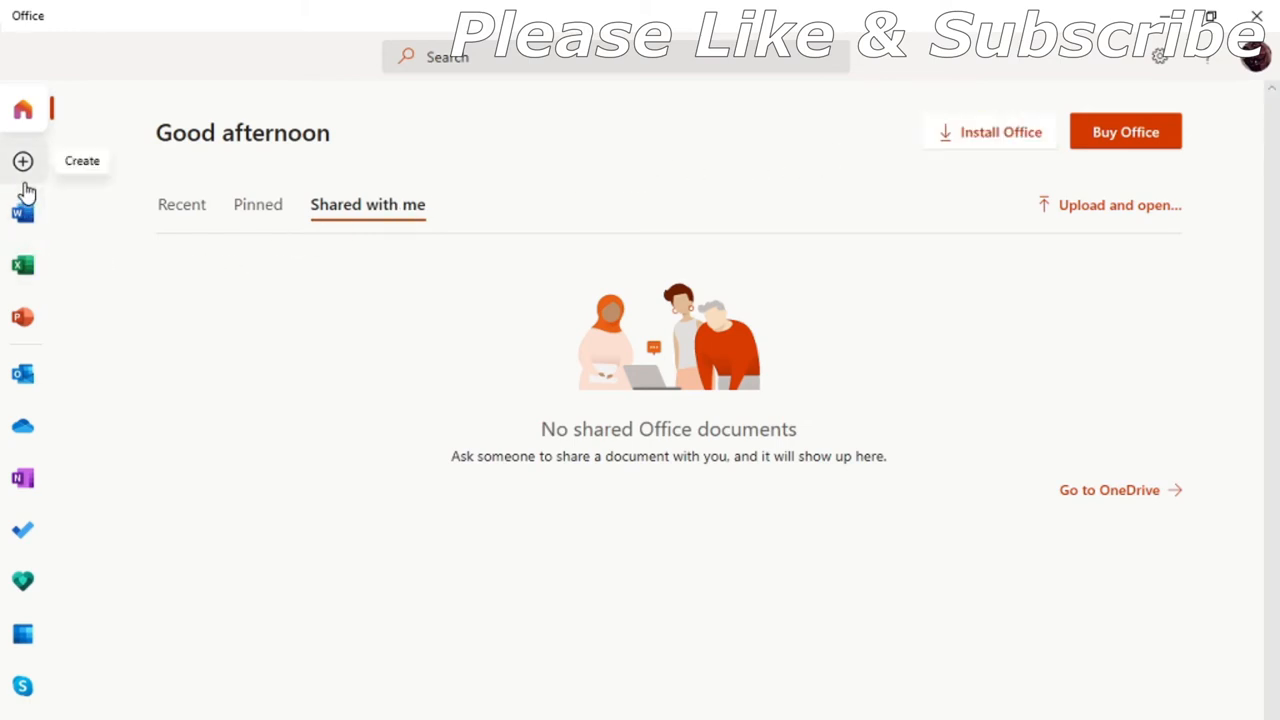
{"action": "mouse_move", "coordinate": [22, 410]}
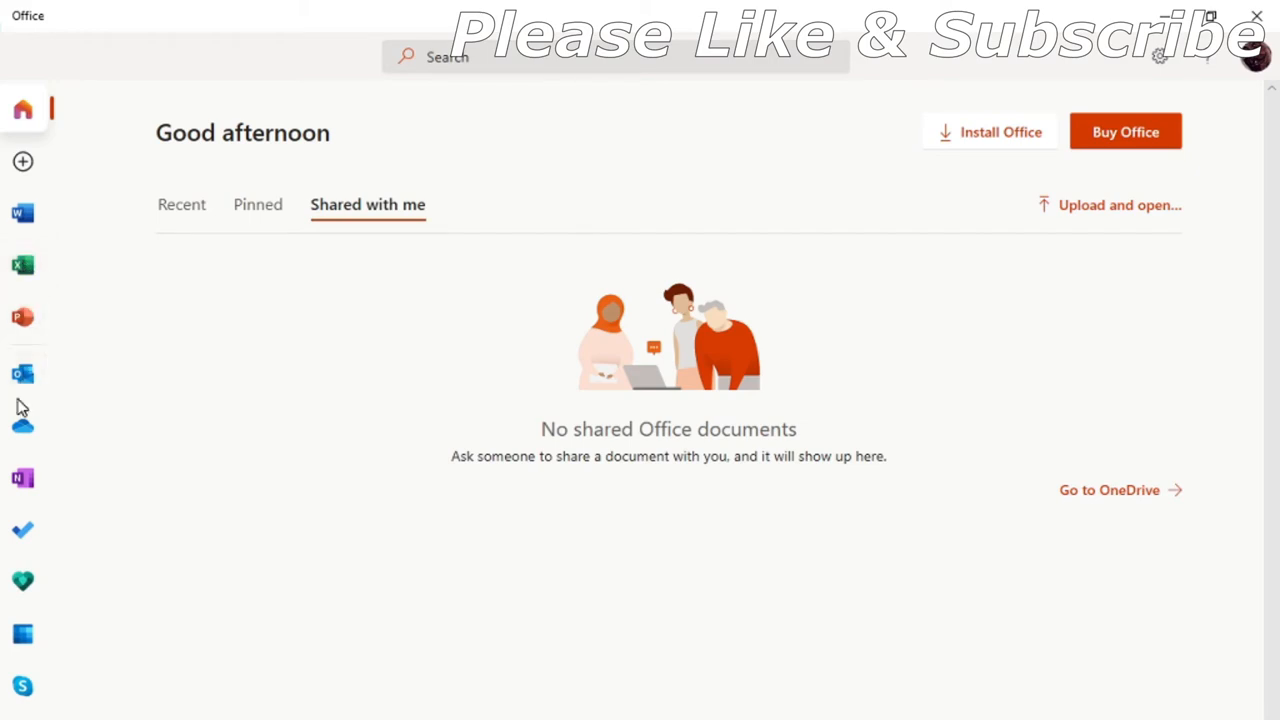
{"action": "mouse_move", "coordinate": [28, 215]}
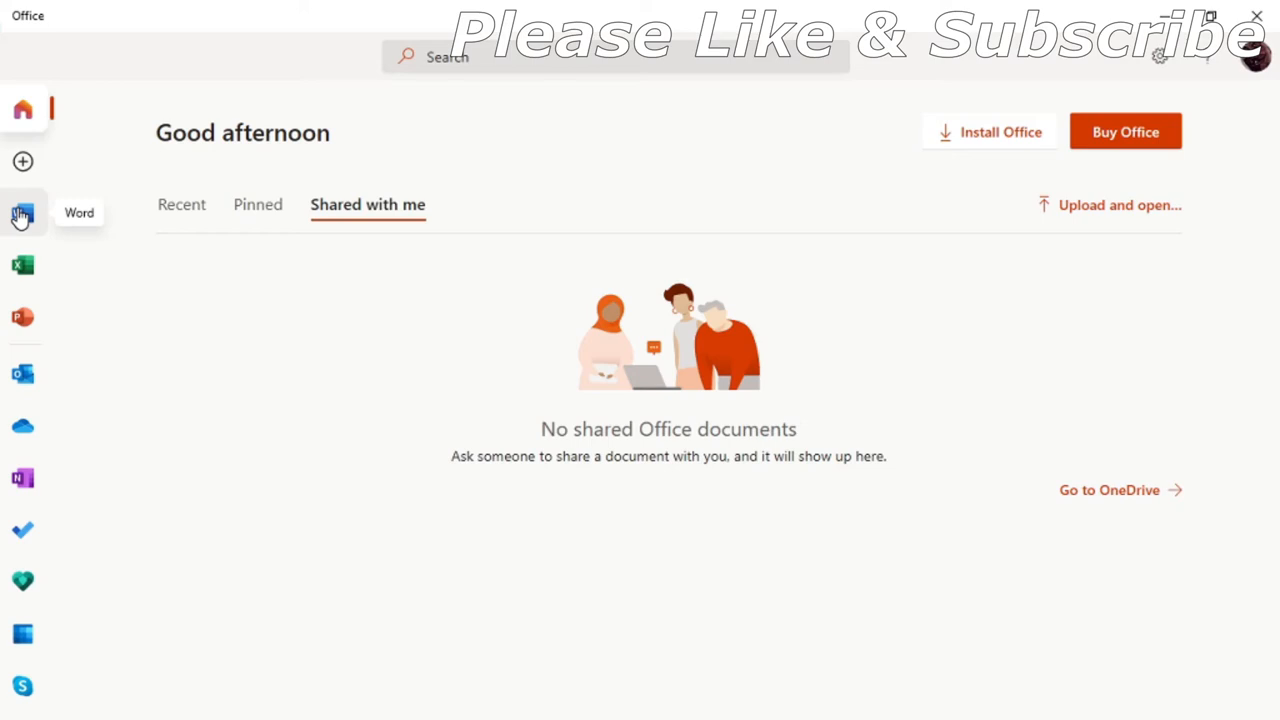
{"action": "mouse_move", "coordinate": [22, 265]}
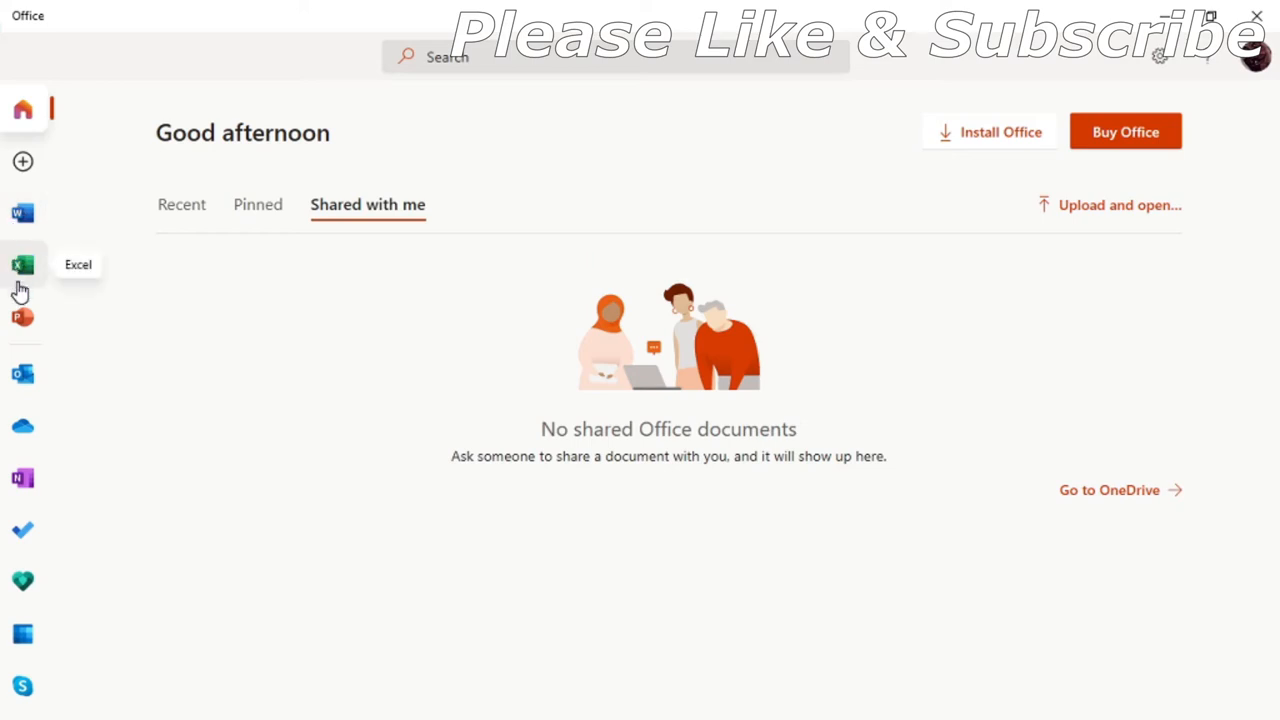
{"action": "mouse_move", "coordinate": [22, 373]}
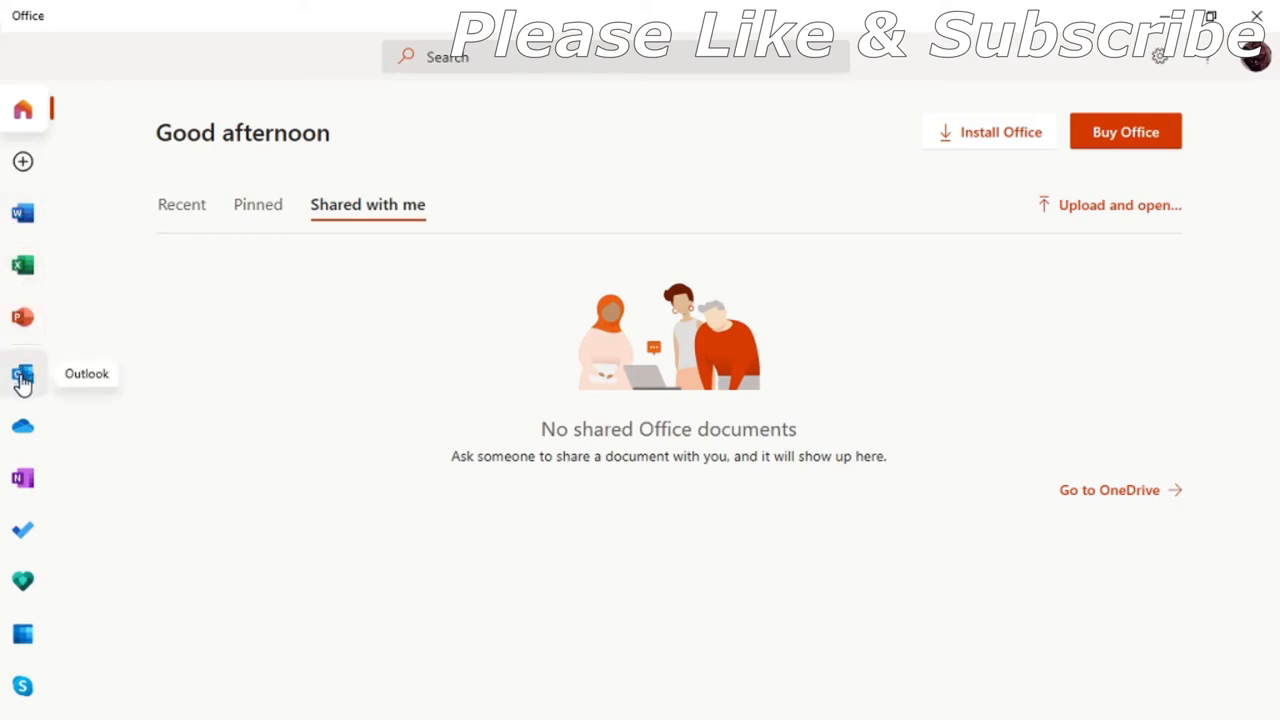
{"action": "mouse_move", "coordinate": [23, 427]}
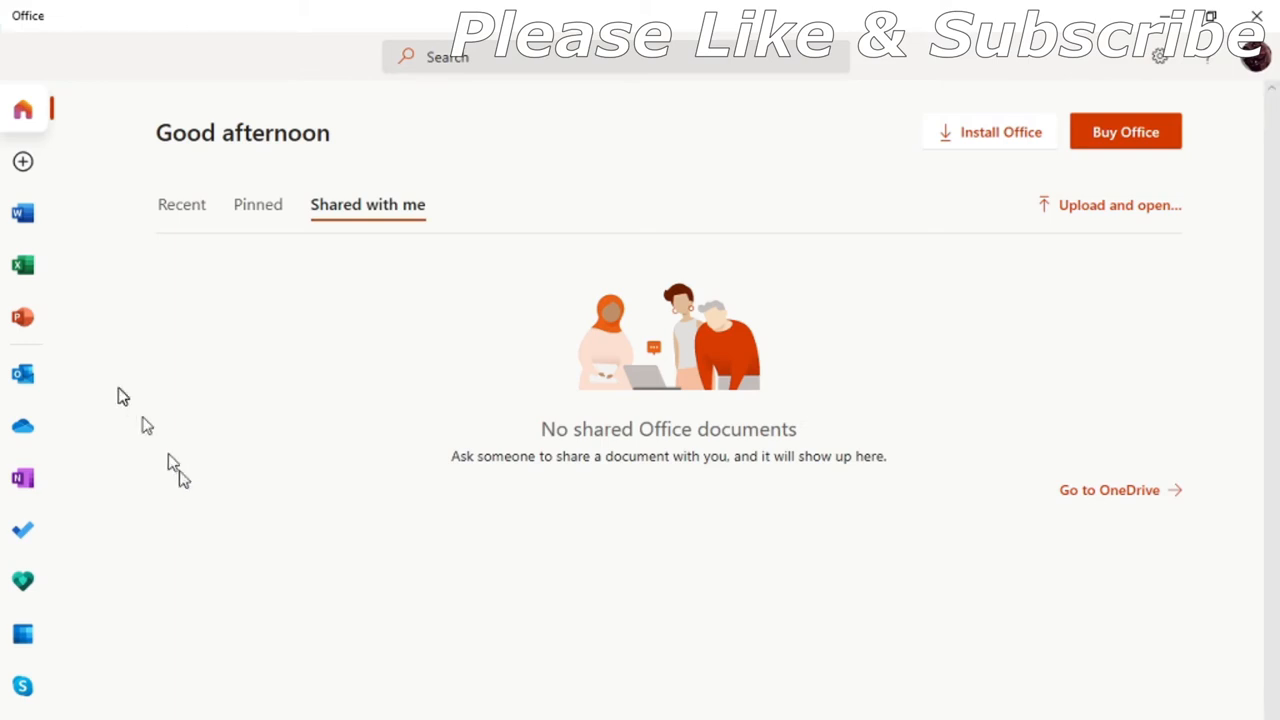
{"action": "mouse_move", "coordinate": [190, 270]}
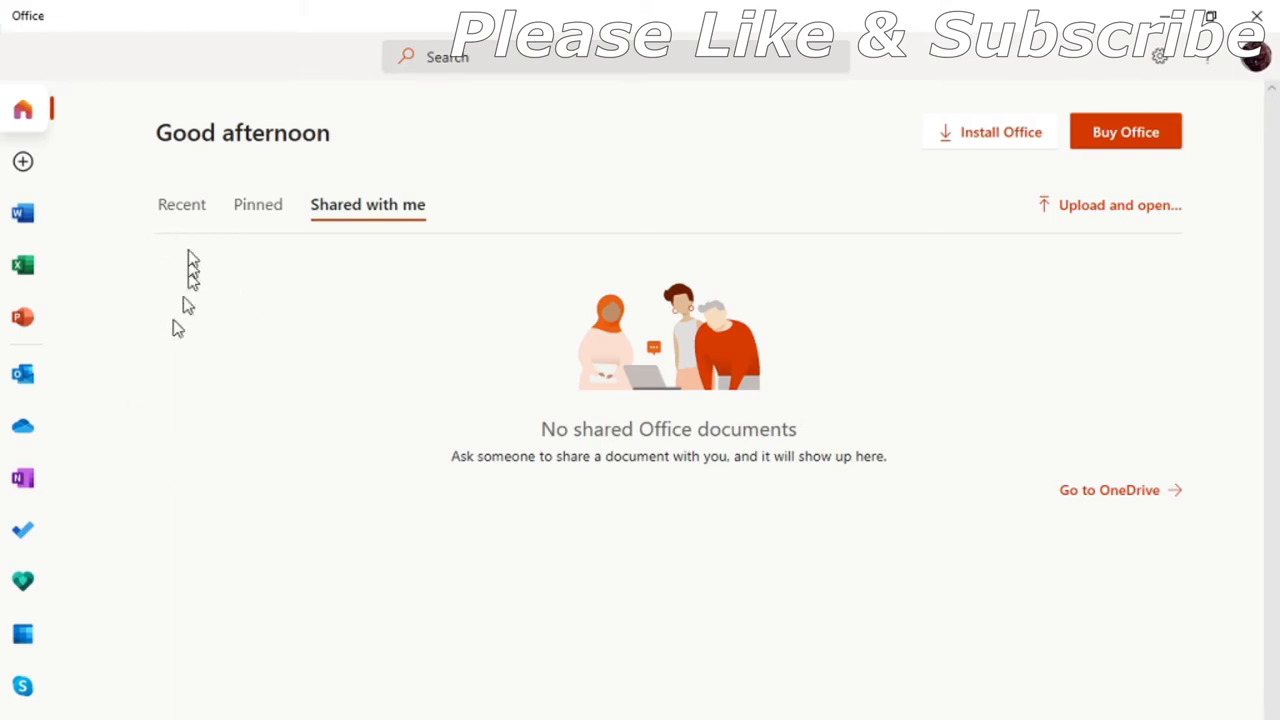
{"action": "mouse_move", "coordinate": [8, 202]}
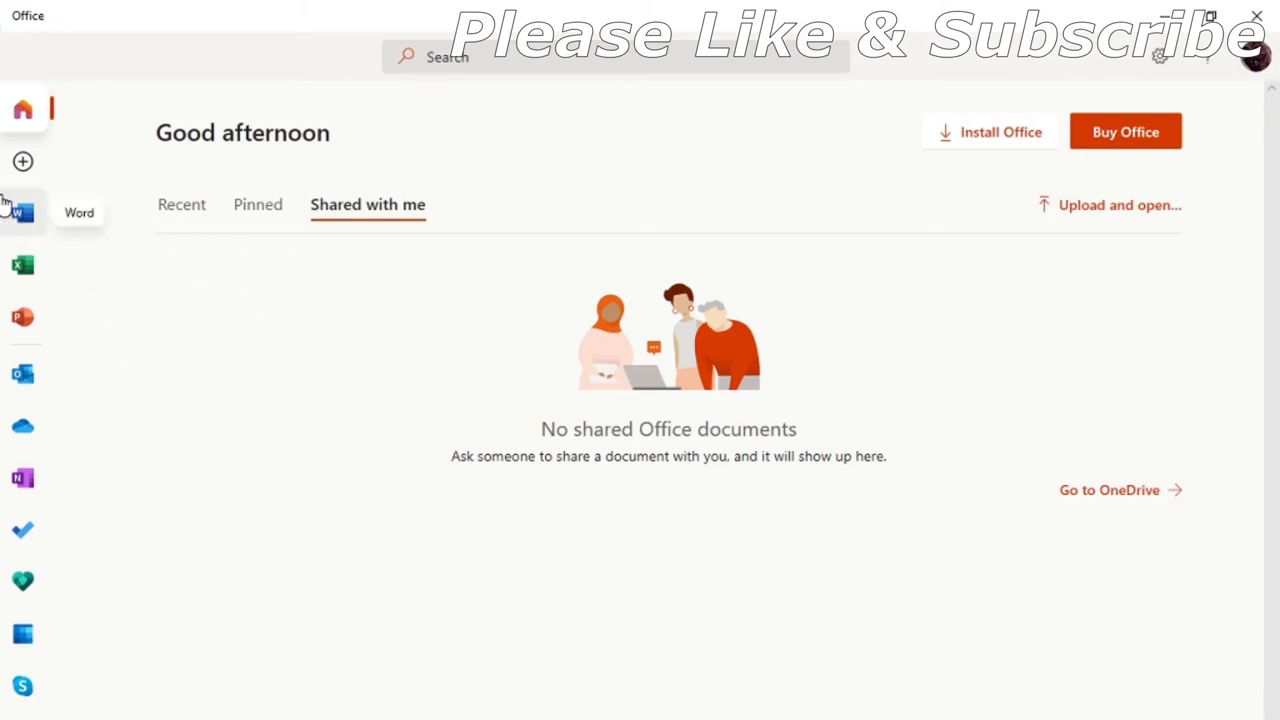
{"action": "mouse_move", "coordinate": [38, 518]}
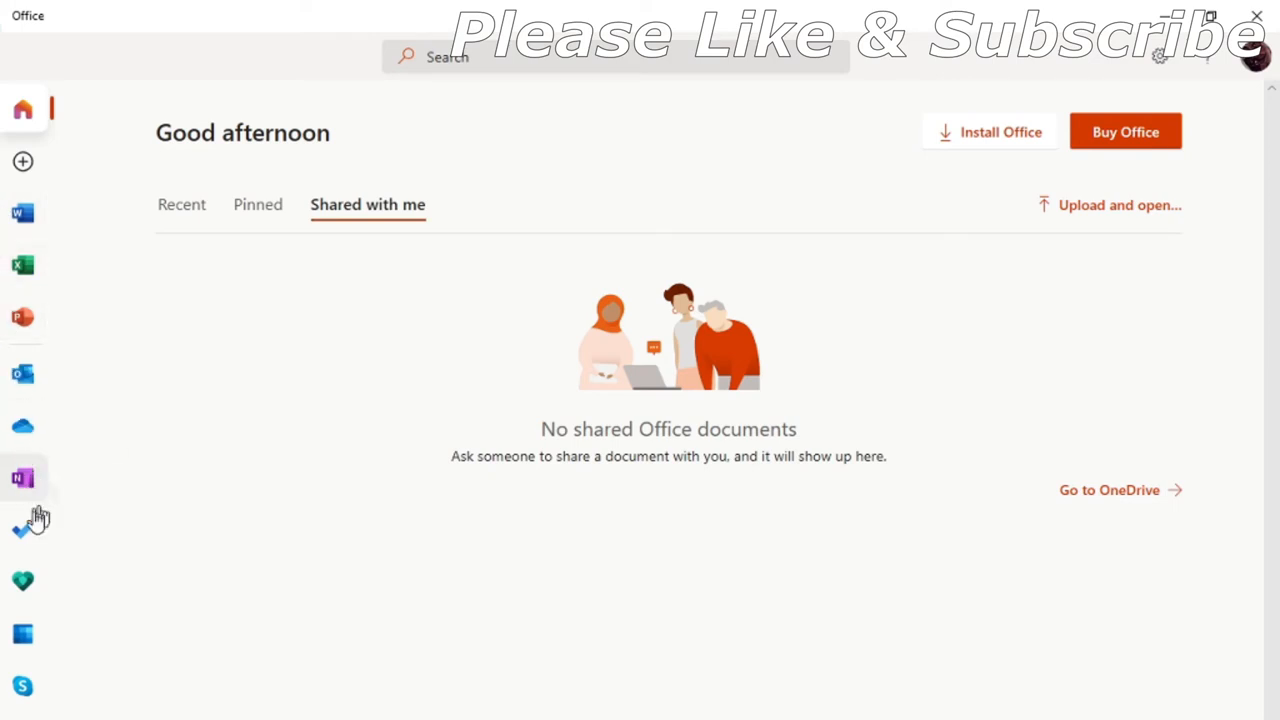
{"action": "mouse_move", "coordinate": [130, 428]}
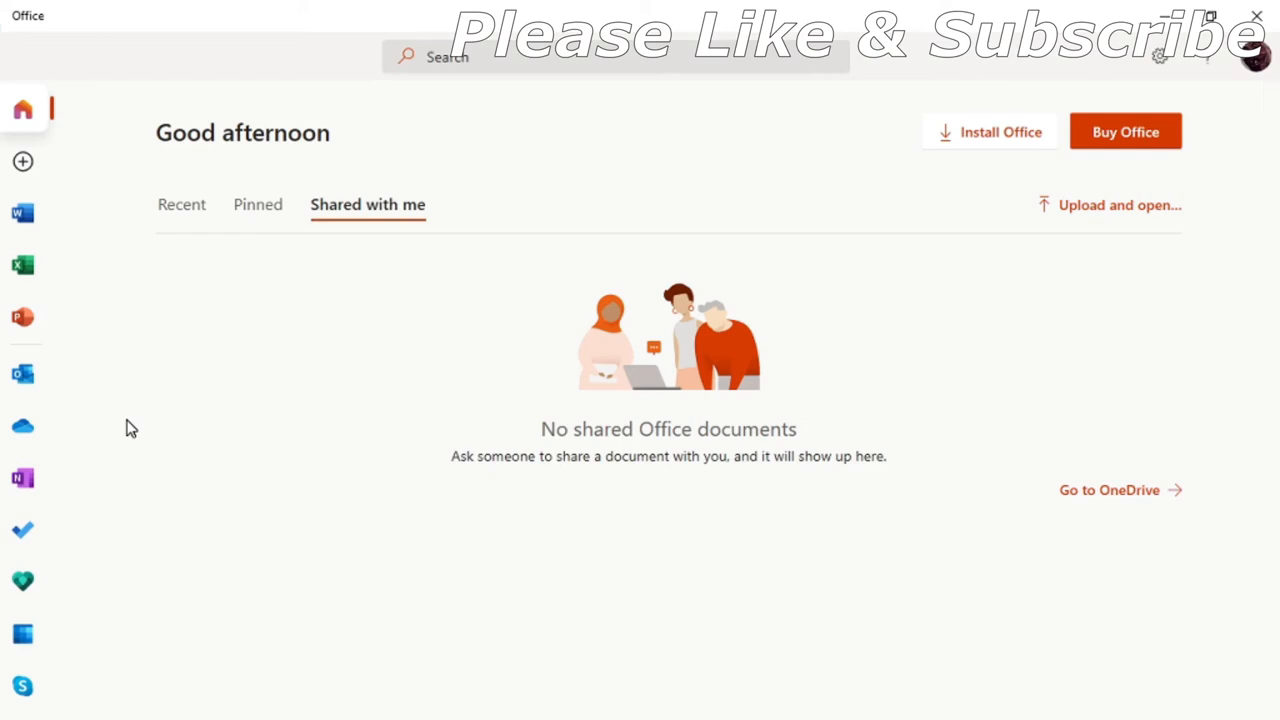
{"action": "mouse_move", "coordinate": [409, 565]}
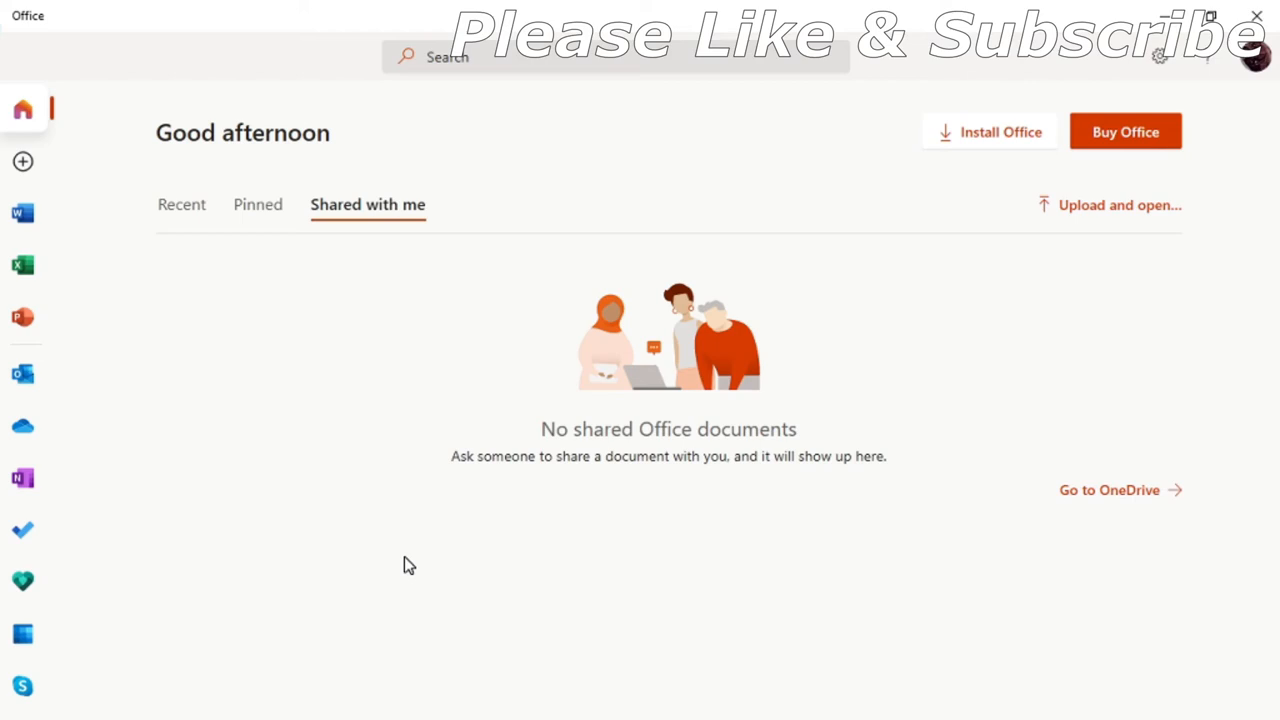
{"action": "mouse_move", "coordinate": [390, 438]}
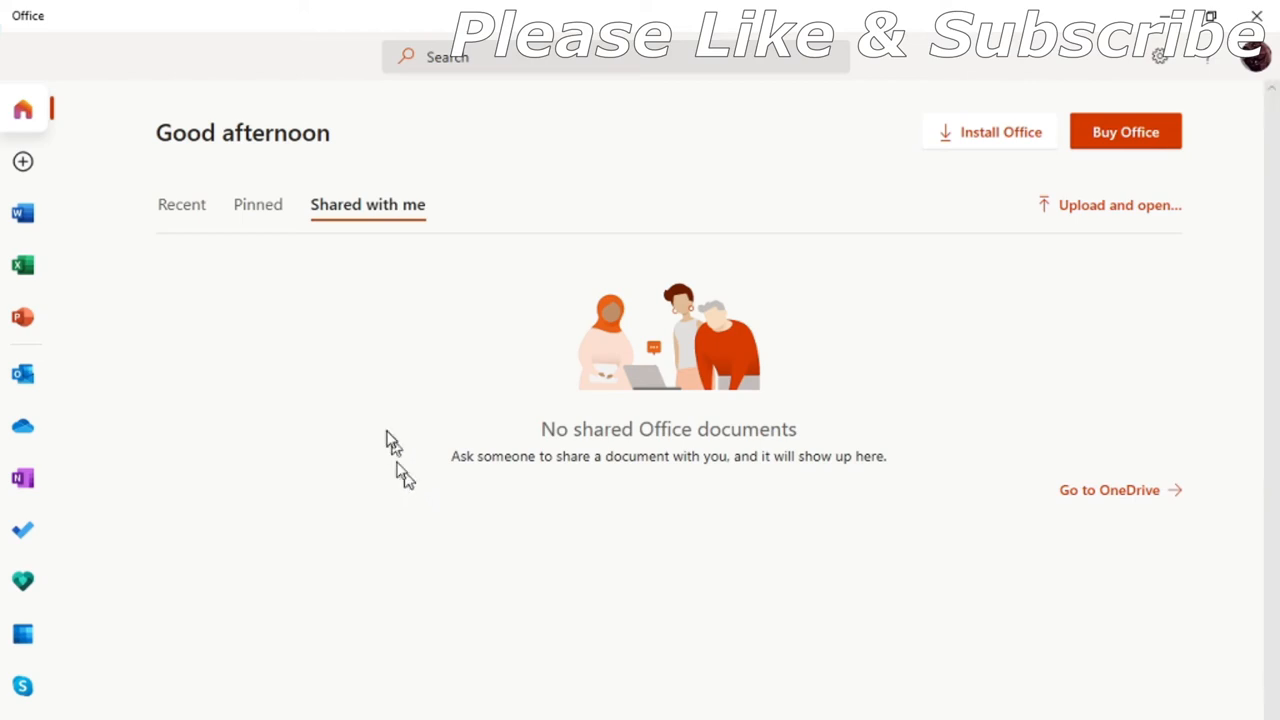
{"action": "mouse_move", "coordinate": [400, 460]}
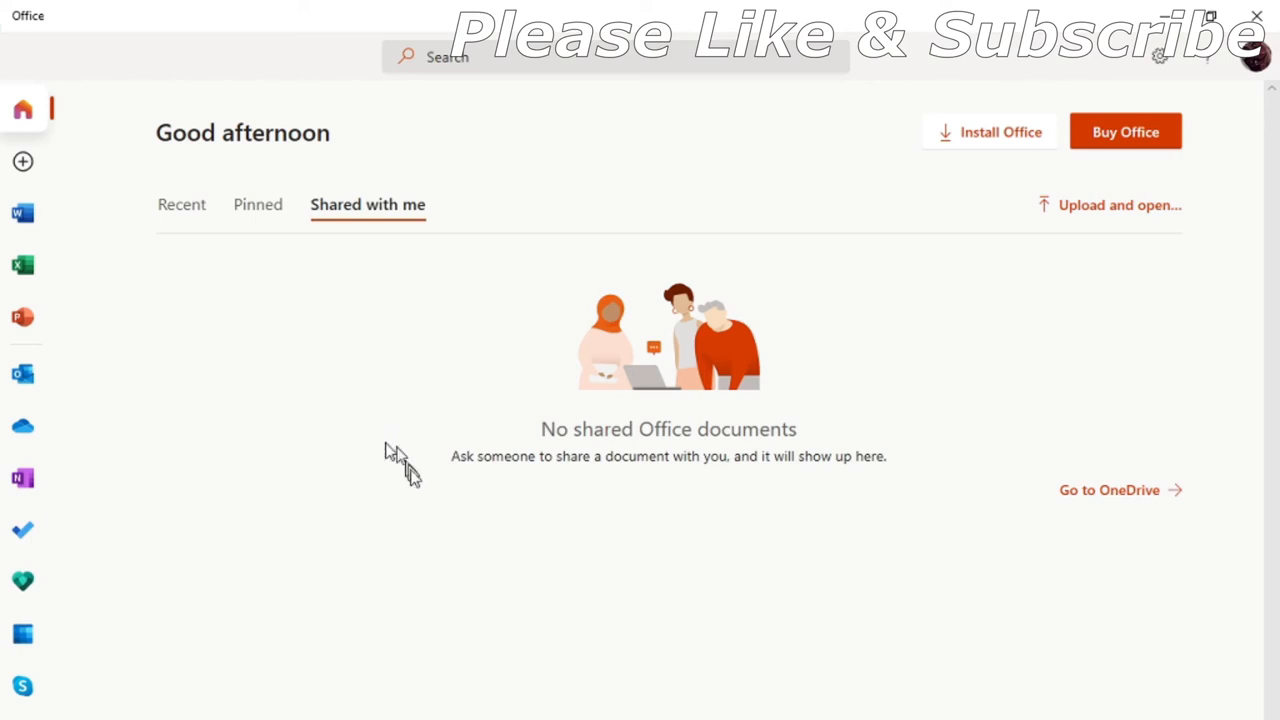
{"action": "mouse_move", "coordinate": [386, 404]}
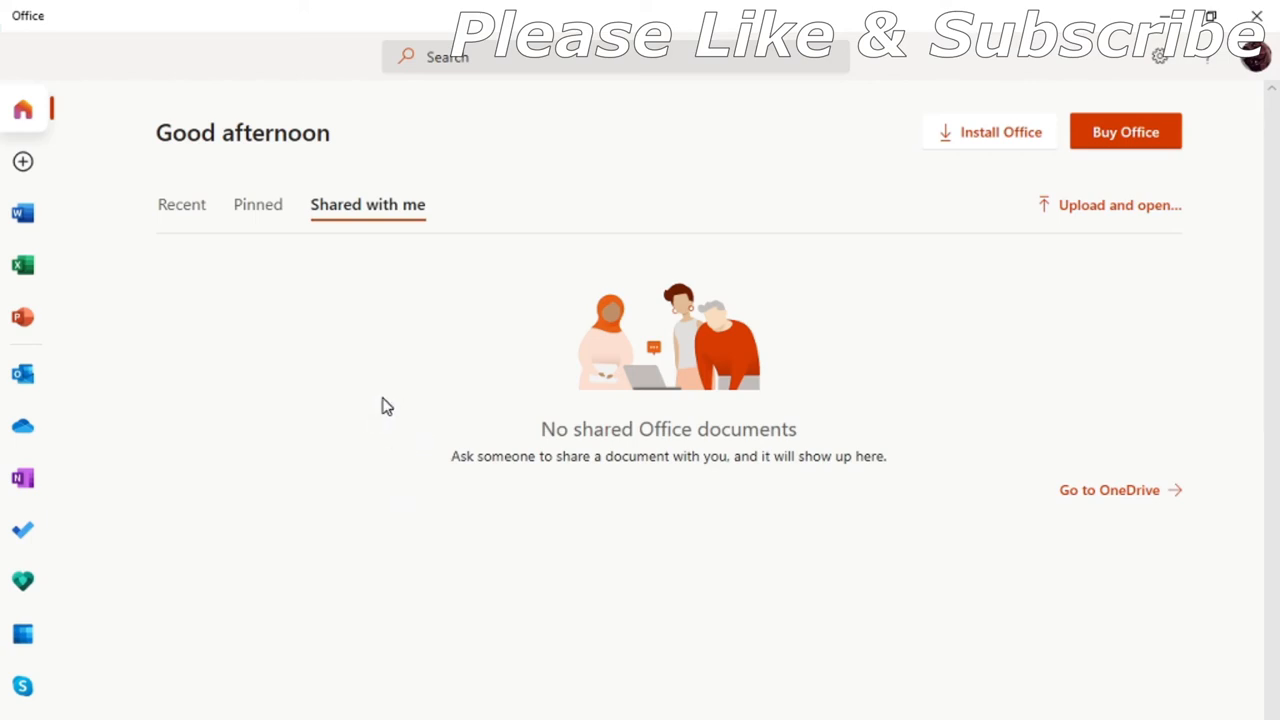